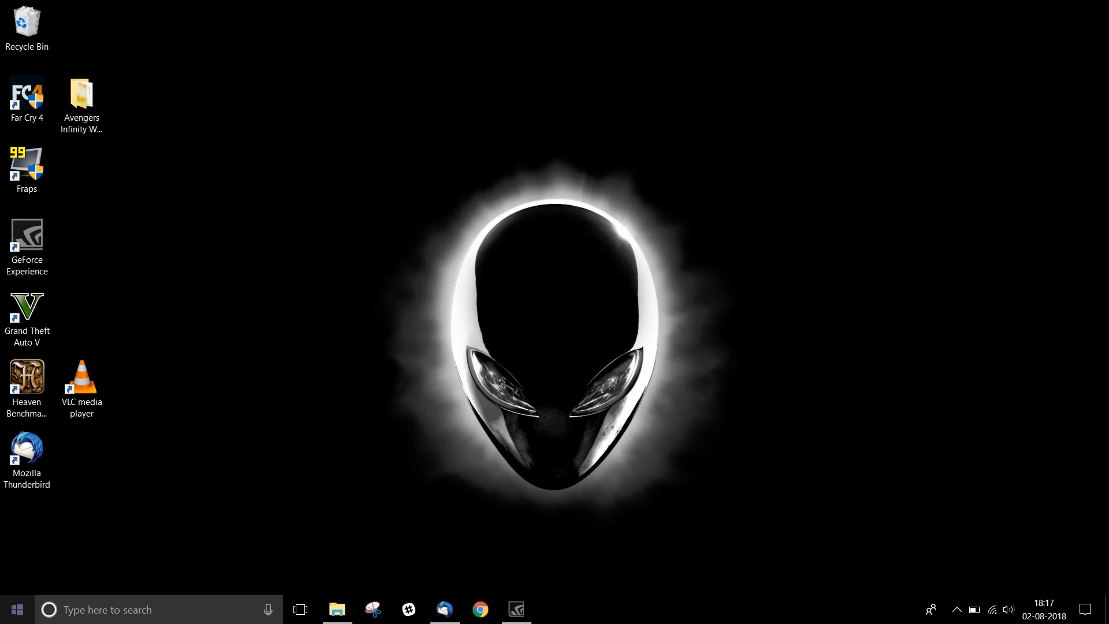
# Launch Alienware Command Center from the Start menu's installed apps list.
pyautogui.click(15, 609)
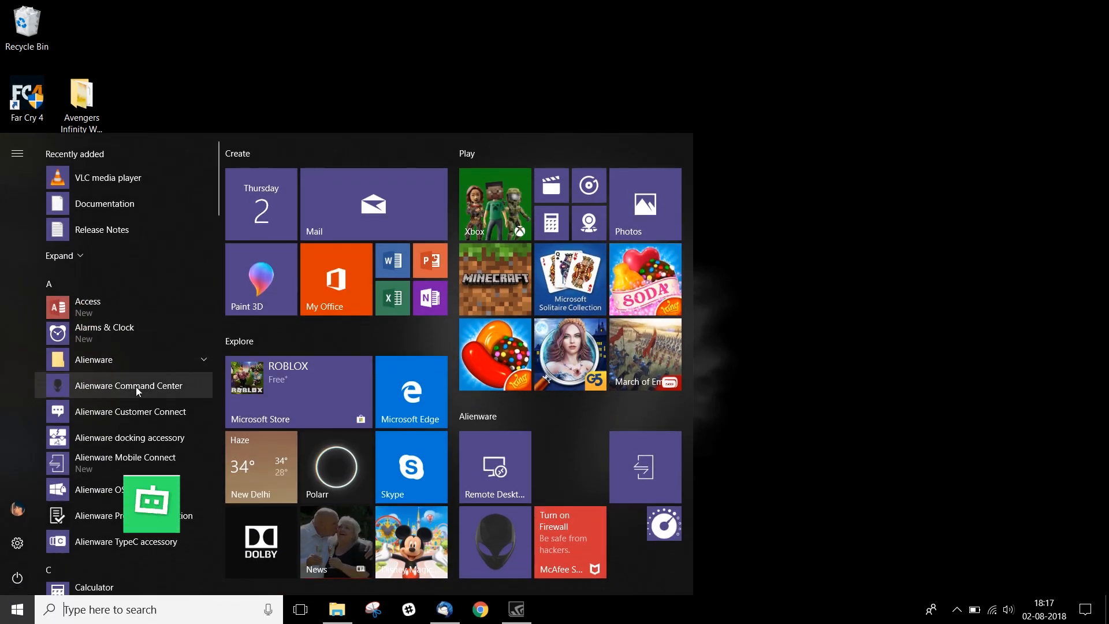
pyautogui.click(128, 386)
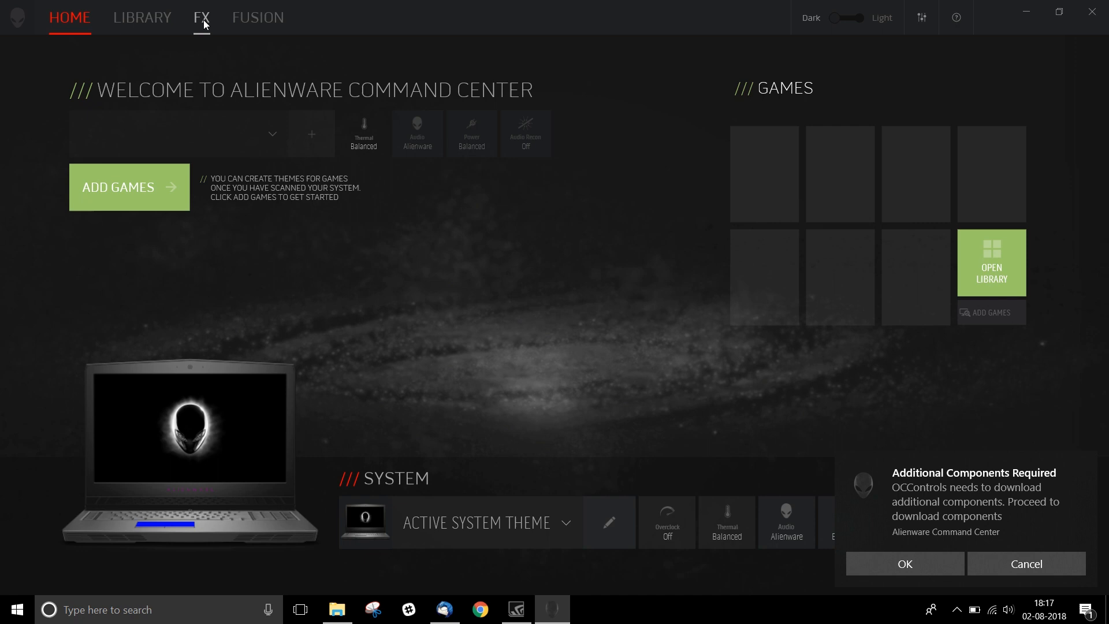
# Show the editable lighting devices (two Alienware 17 R5 entries) under the FX active system theme.
pyautogui.click(201, 17)
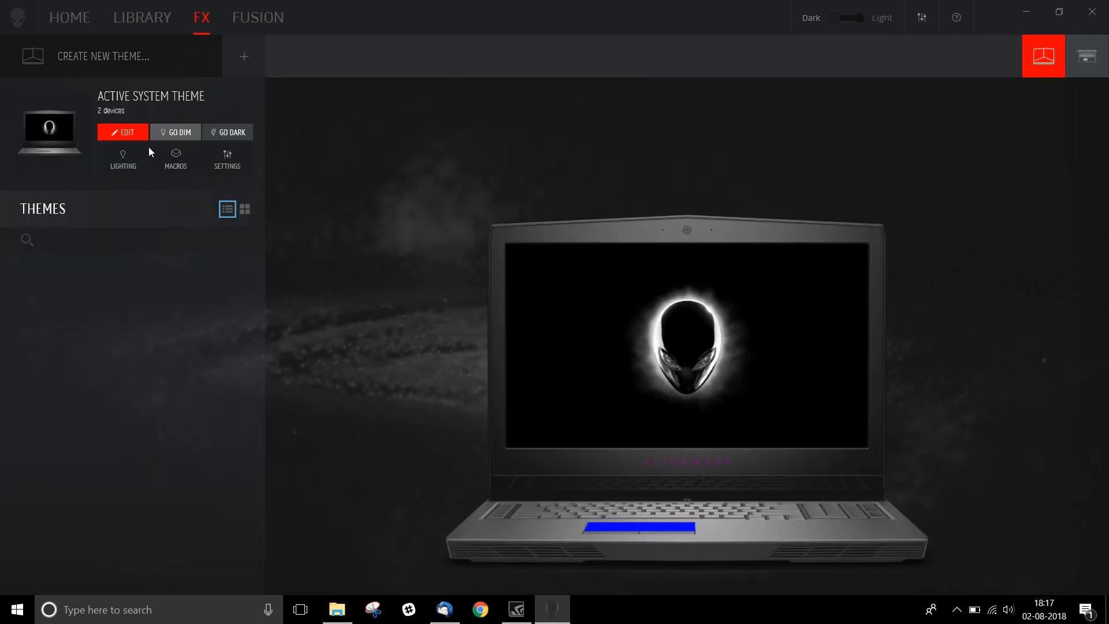
pyautogui.click(123, 159)
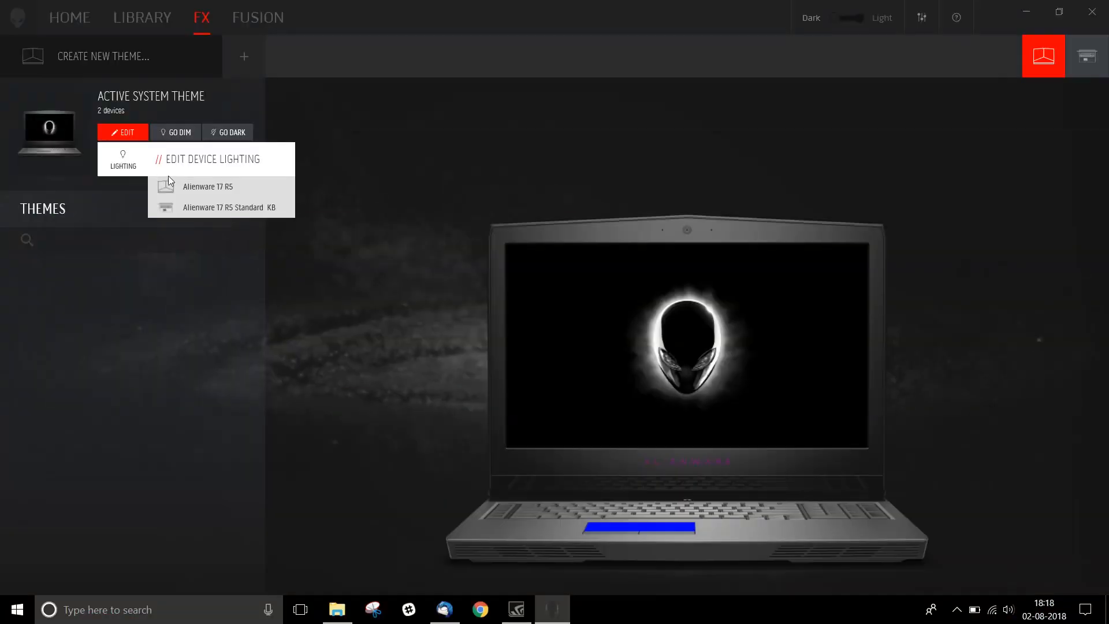
# Set the Alienware 17 R5 chassis zones to blue and save the active system theme.
pyautogui.click(208, 186)
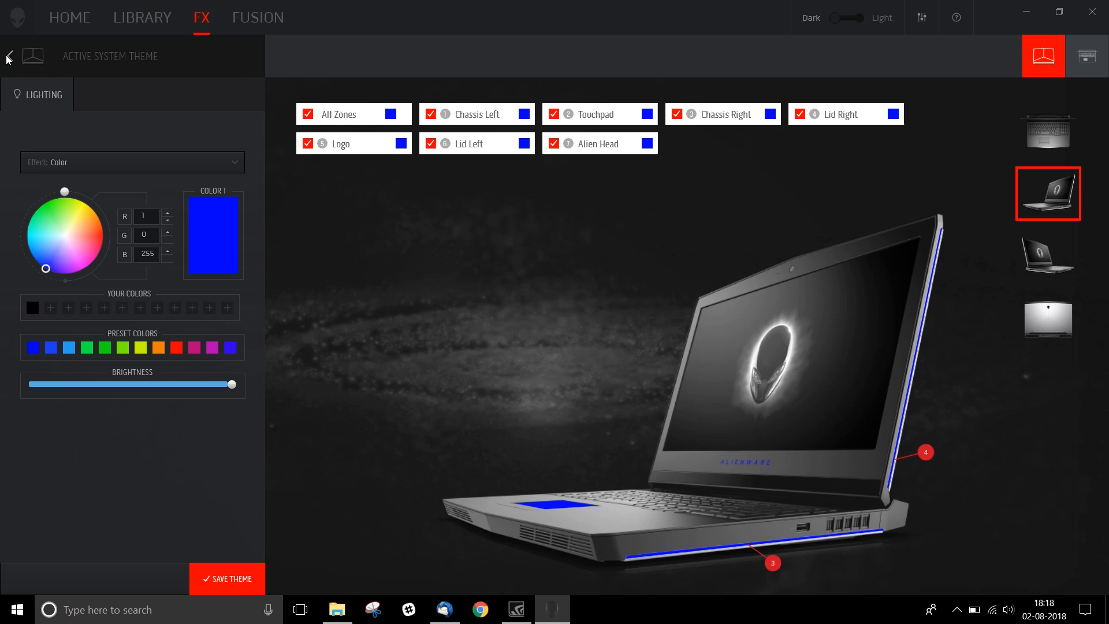
pyautogui.click(9, 56)
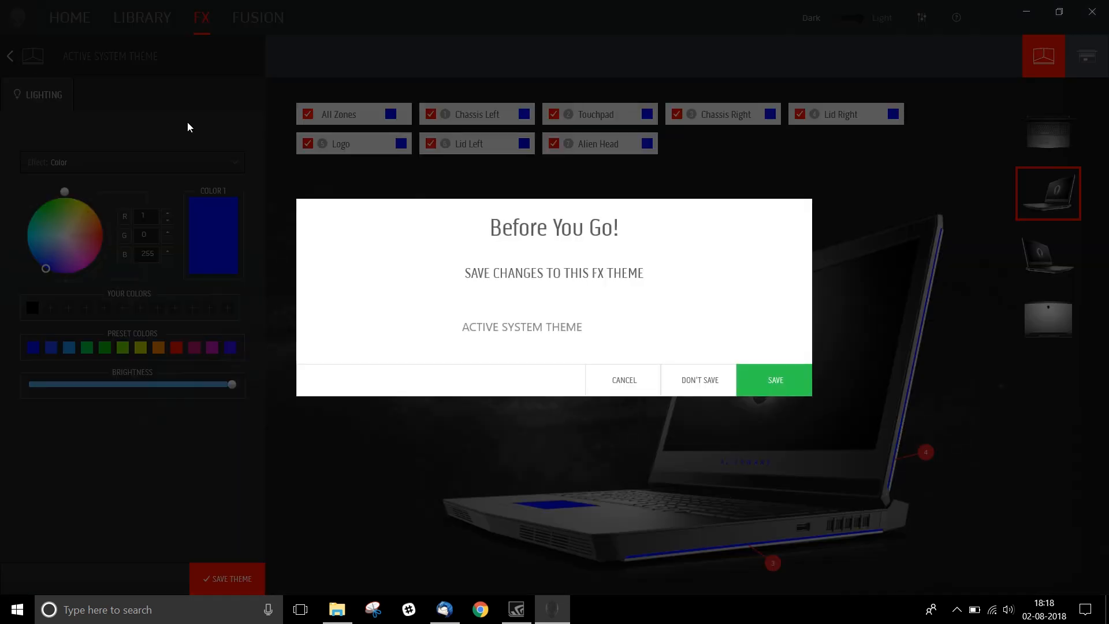
pyautogui.click(774, 380)
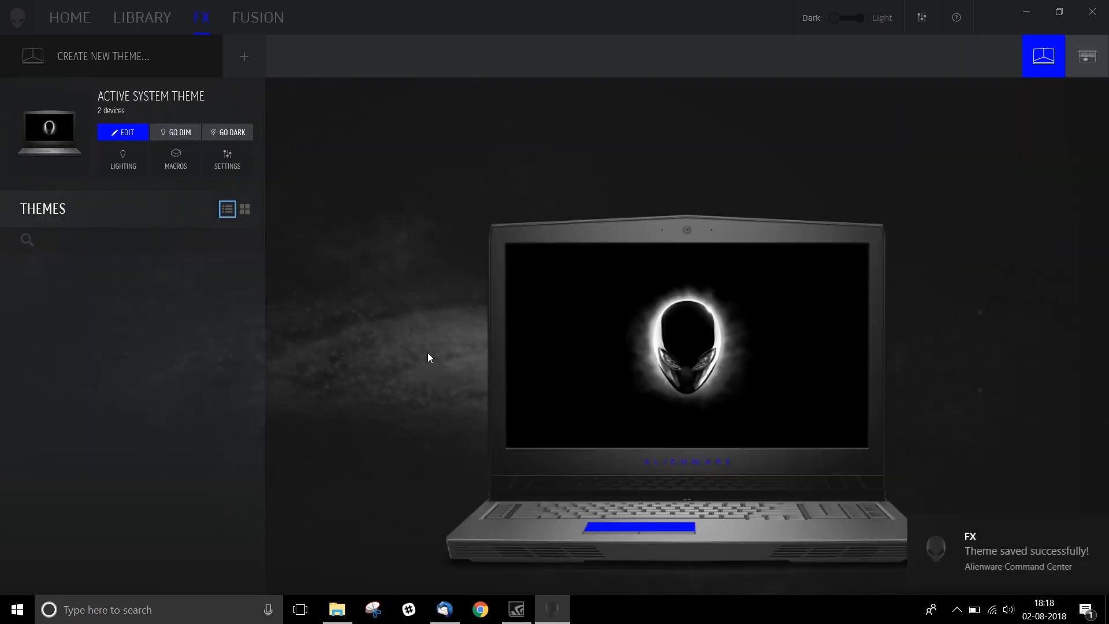
# Bring up the lighting editor for the Alienware 17 R5 Standard KB keyboard.
pyautogui.click(122, 160)
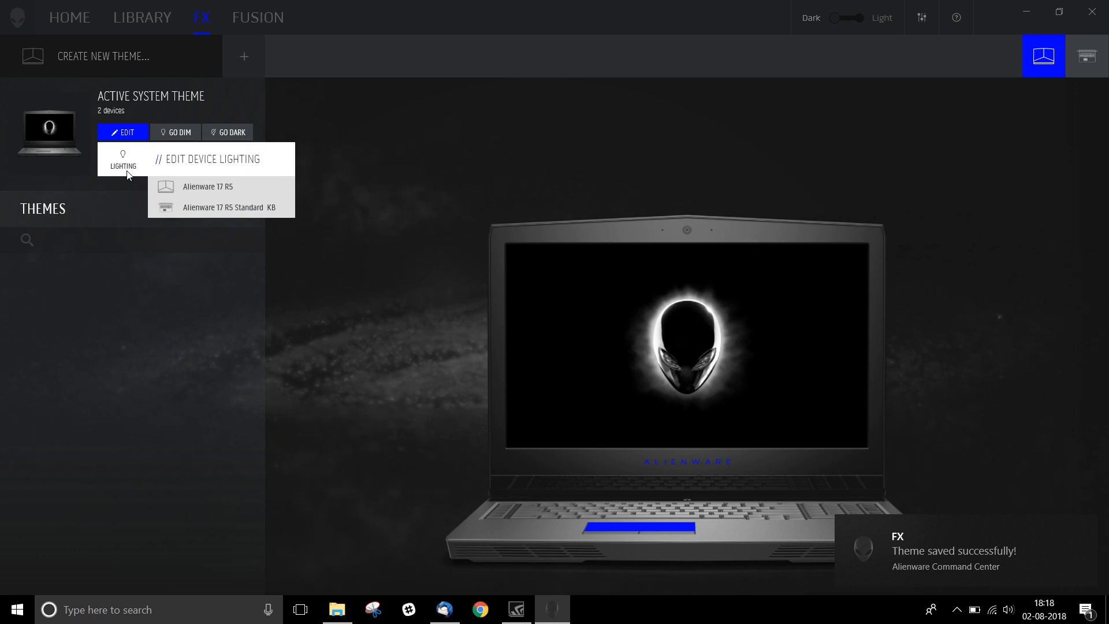
pyautogui.click(227, 207)
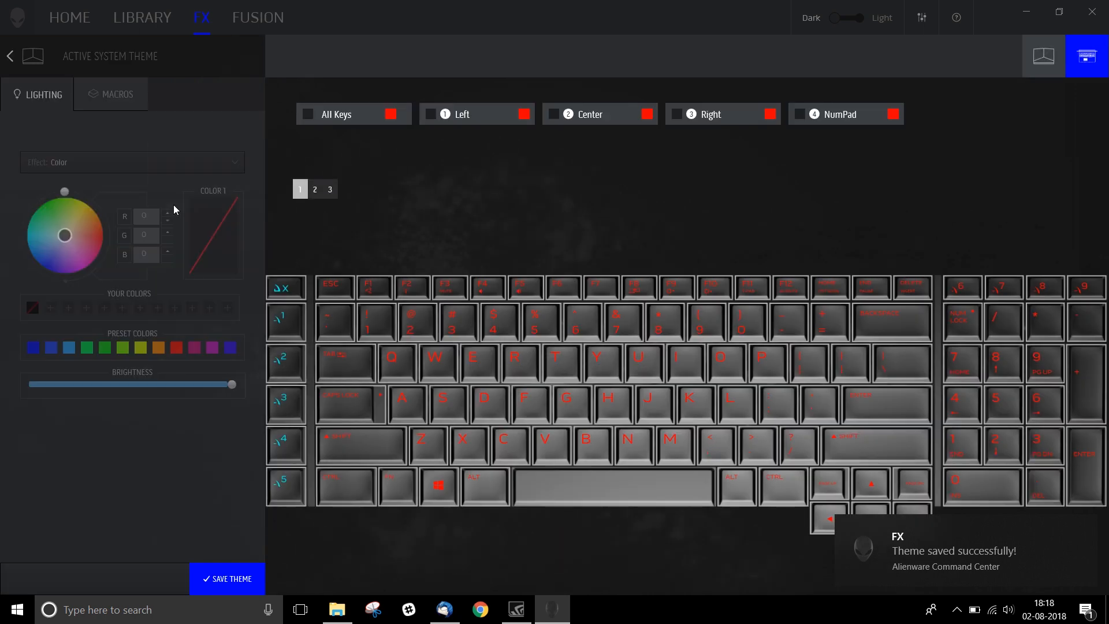